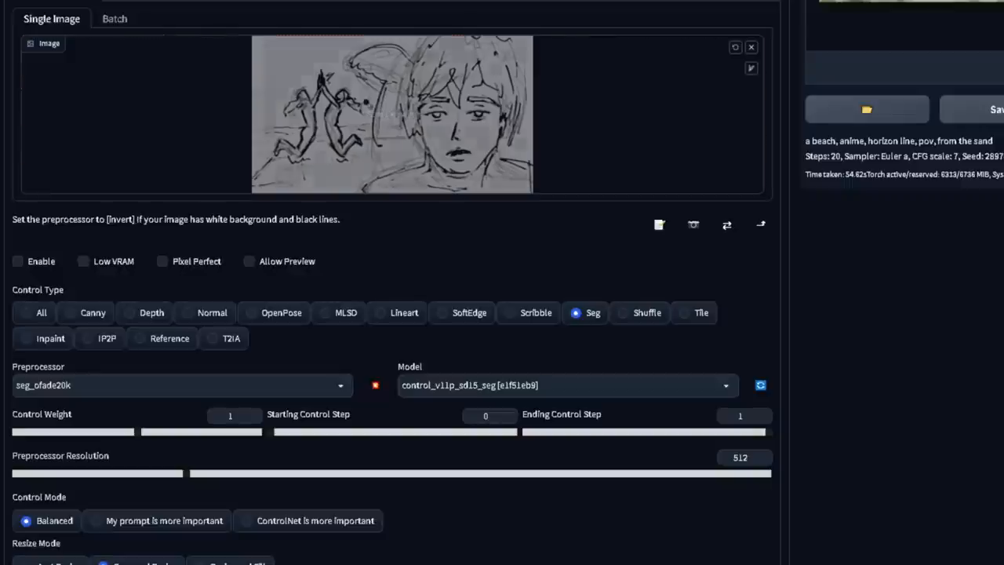
- Select the seg_ofade20k preprocessor with the control_v11p_sd15_seg model for the sketch
click(535, 312)
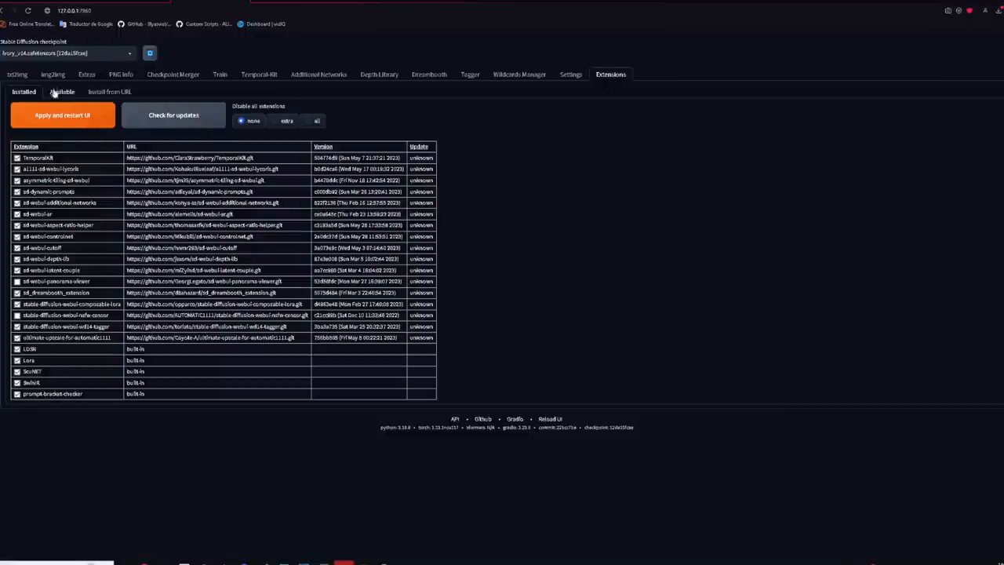
- Install the 3D Openpose Editor extension from the Available catalogue
click(62, 91)
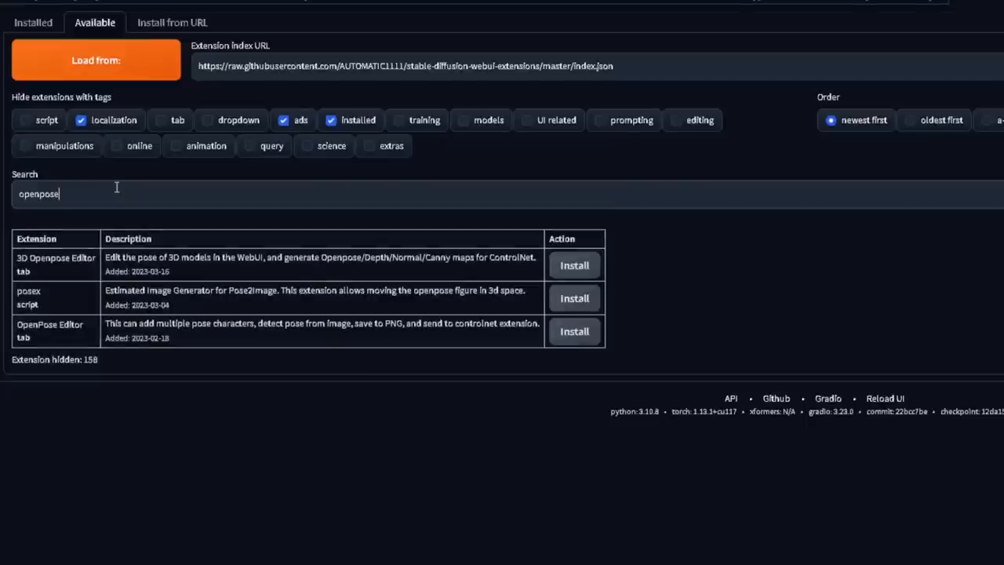
click(574, 331)
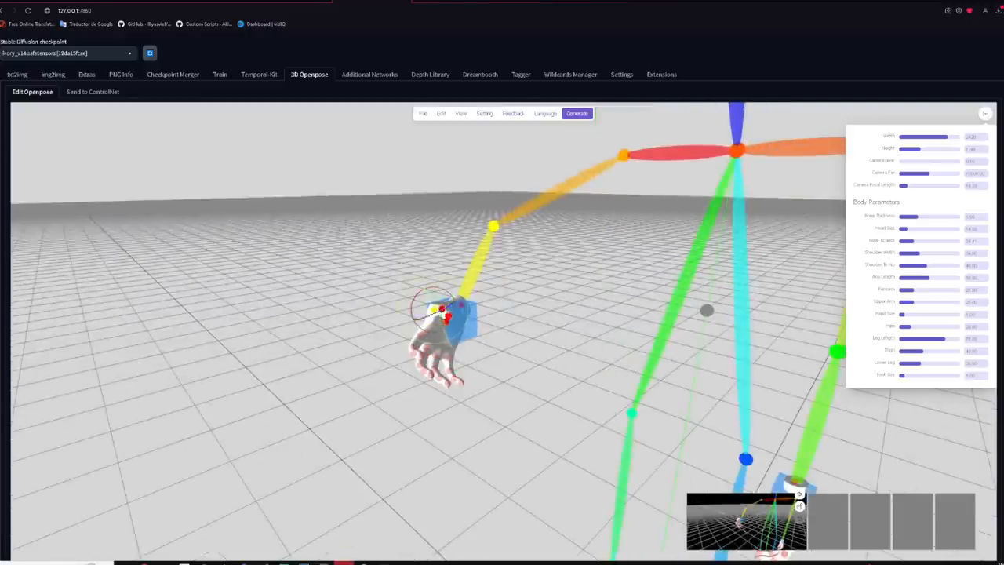
click(661, 73)
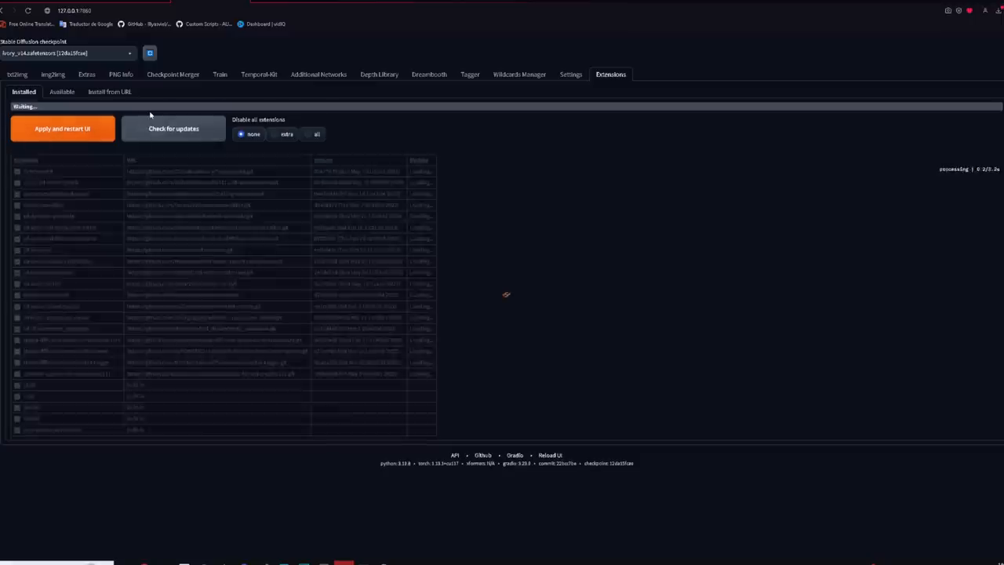
- Install the Latent Couple extension from its git repository URL
click(62, 128)
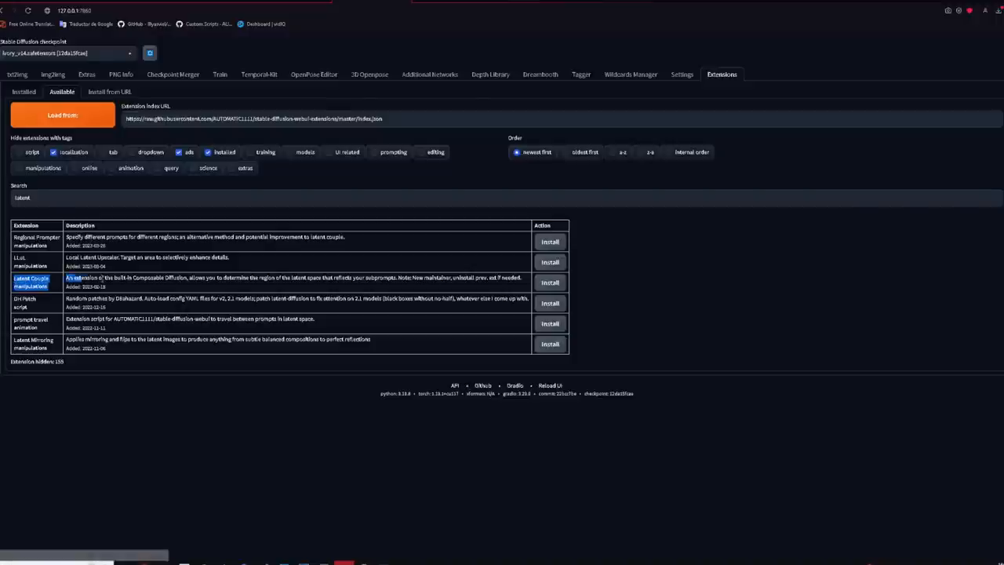
click(32, 277)
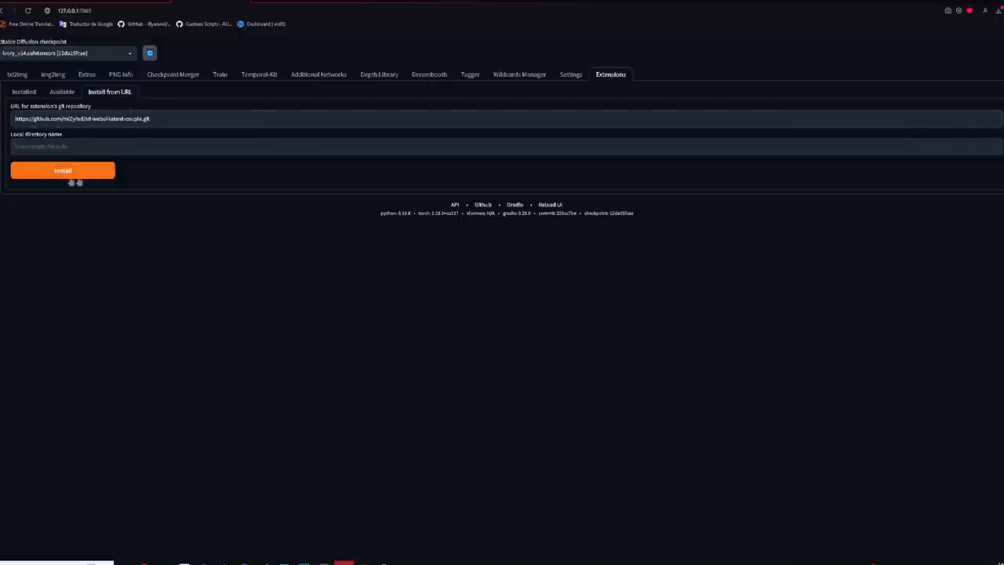
click(63, 171)
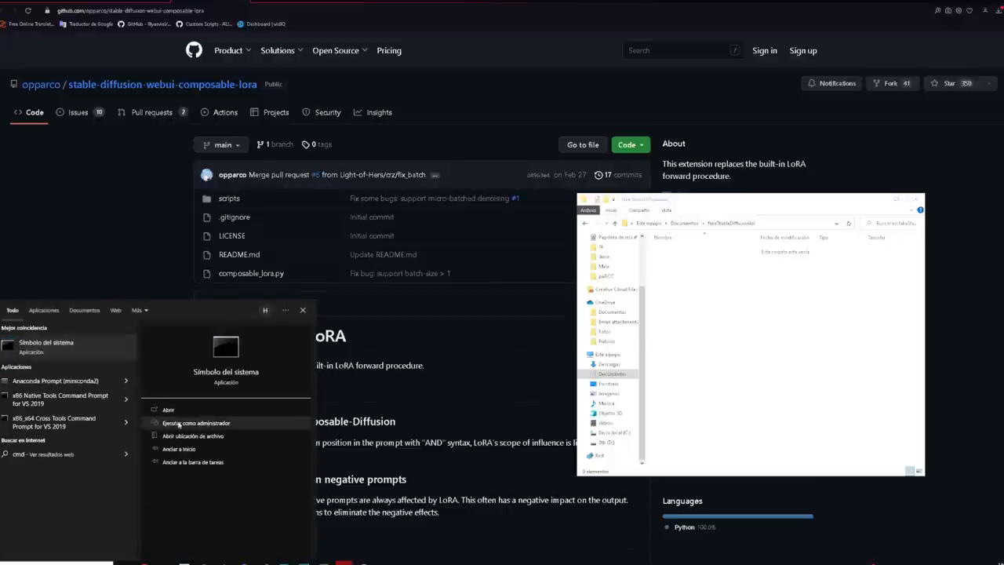
- Launch an administrator Command Prompt and move up out of the system folder
click(196, 422)
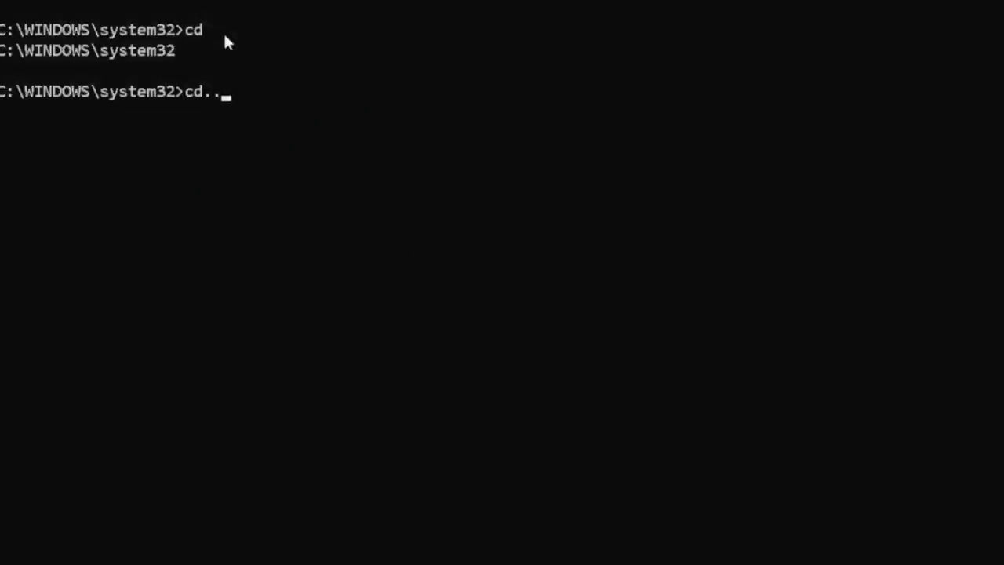
key(Return)
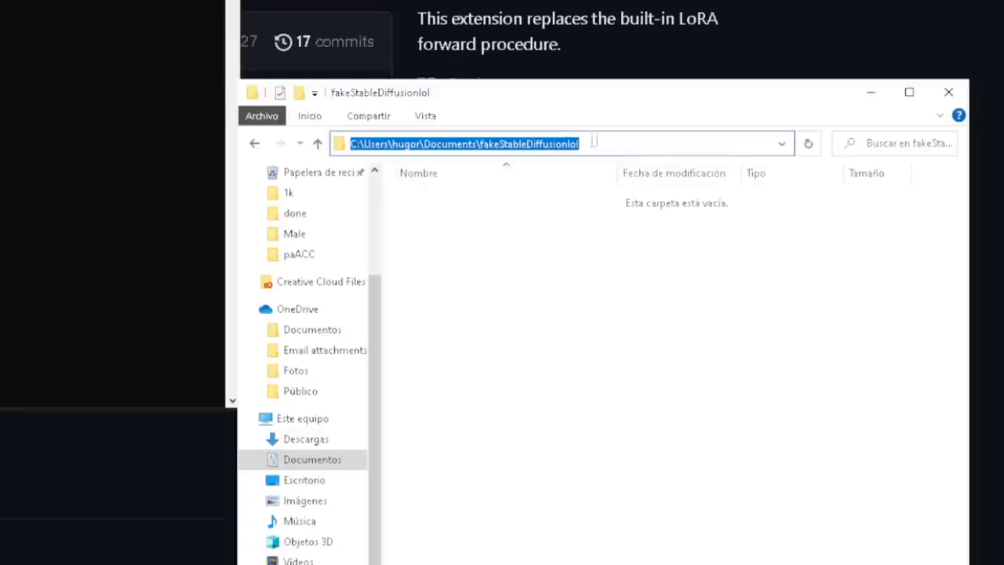
right_click(463, 143)
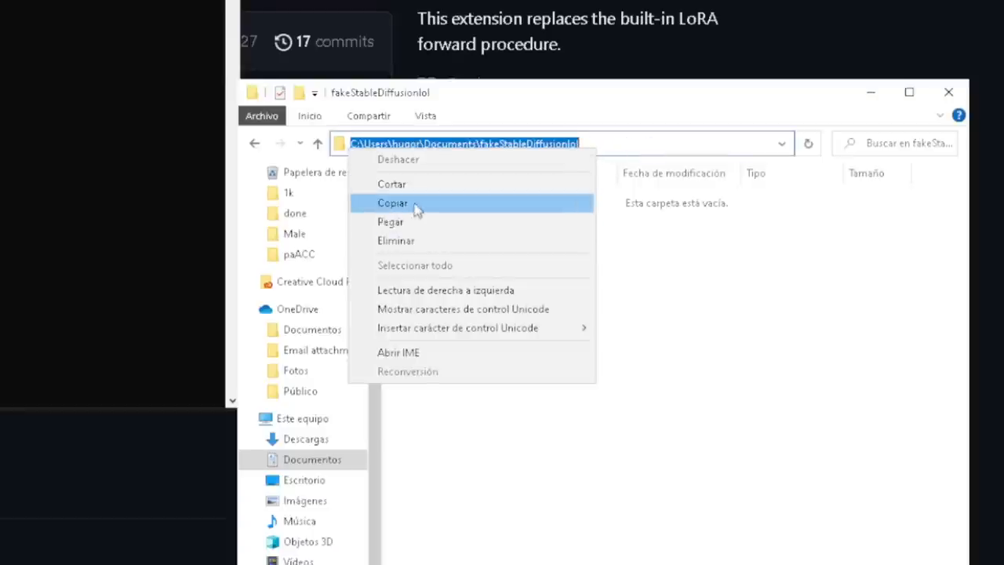
mouse_move(408, 227)
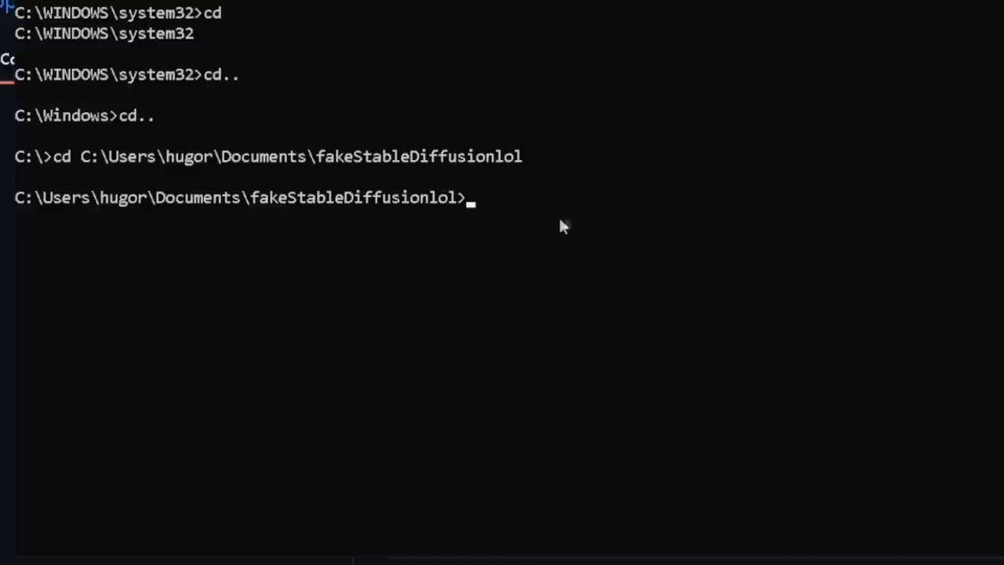
- Enter the git apply command for the latent extension and switch to drive D:
text(git apply --ignore-whitespace extensions/sd-webui-latent-ing-after_ui_callback-for-scripts.patch)
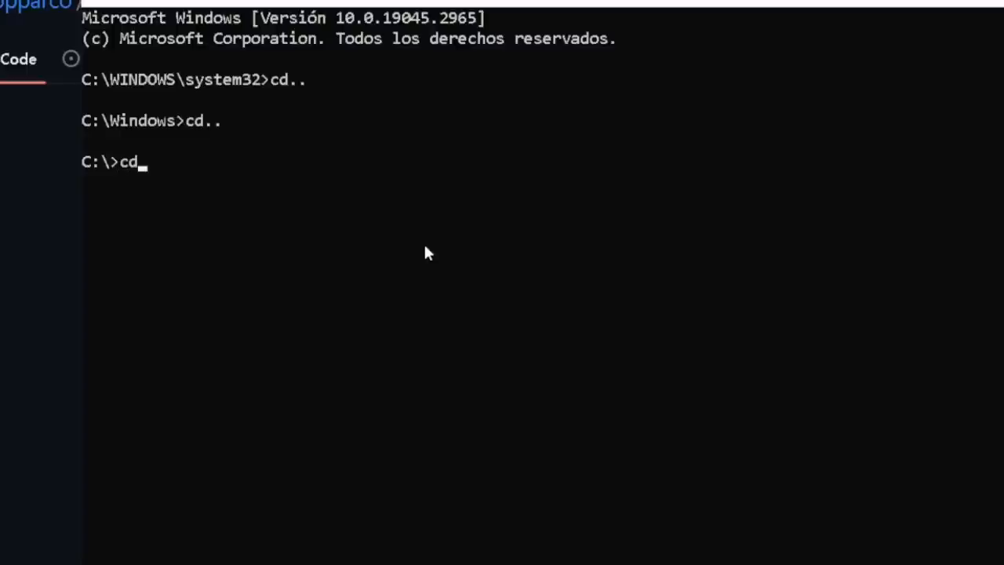
text(D:)
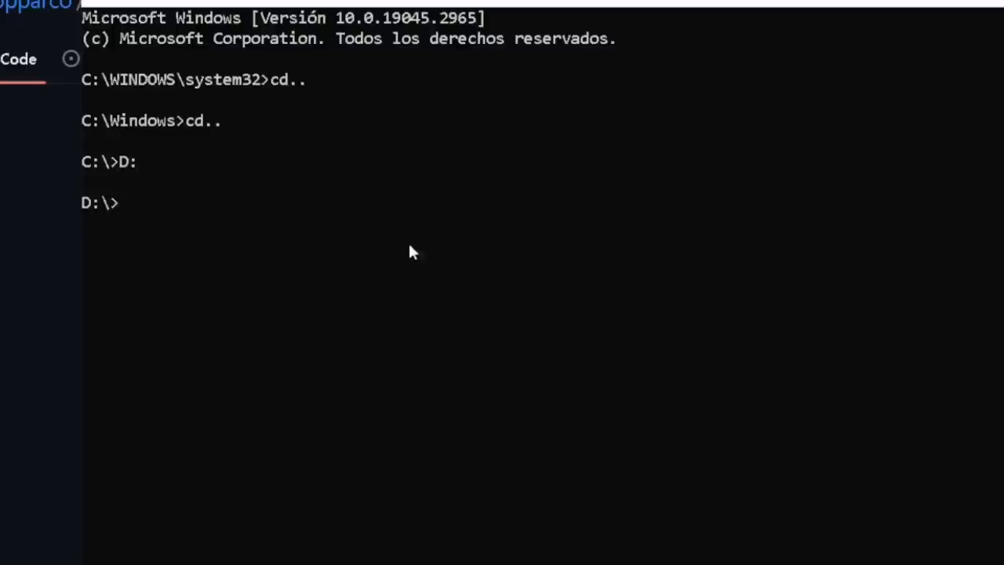
mouse_move(238, 253)
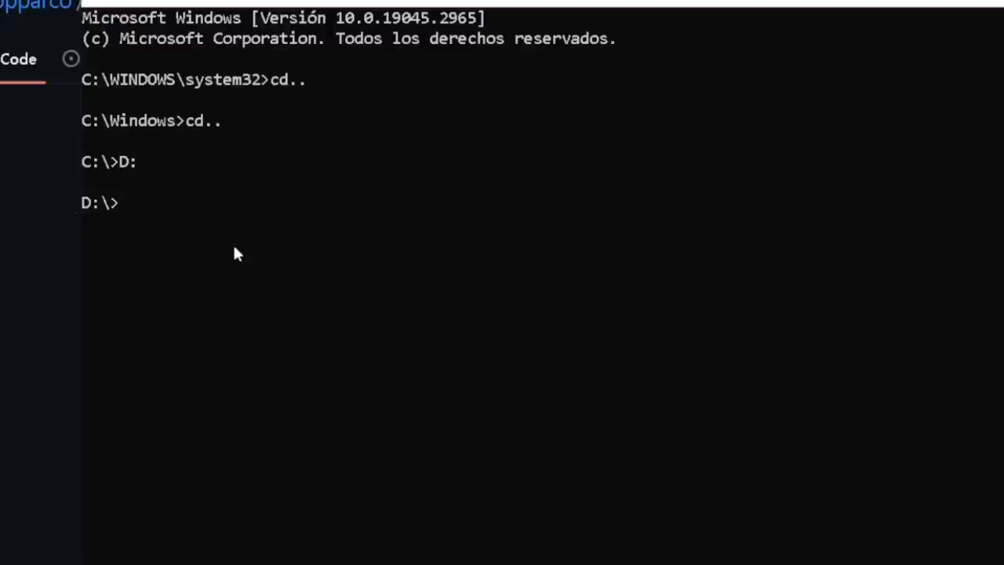
key(Return)
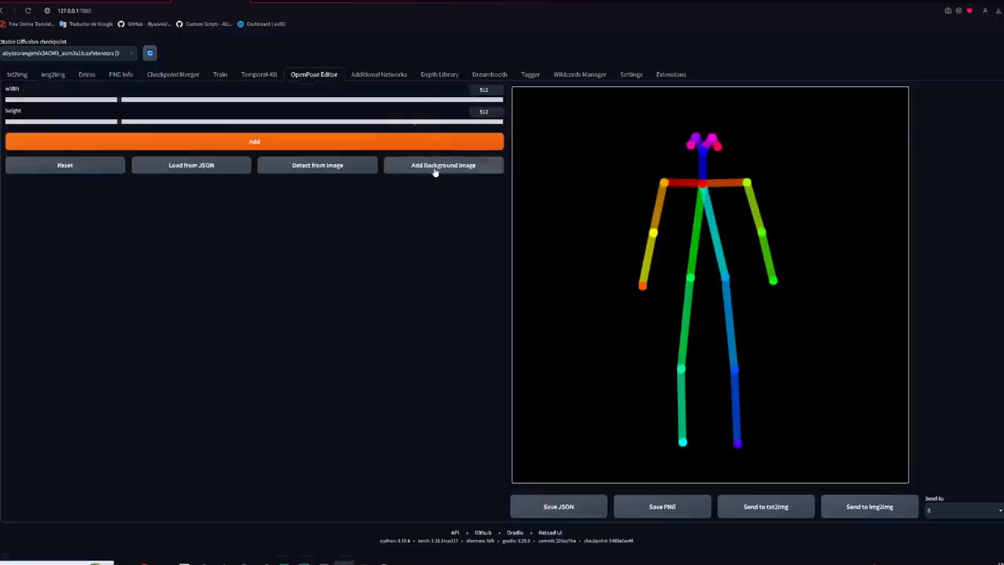
- Load the woman's photo as background, align the skeleton's head and shoulder to her, and add a second figure
click(443, 164)
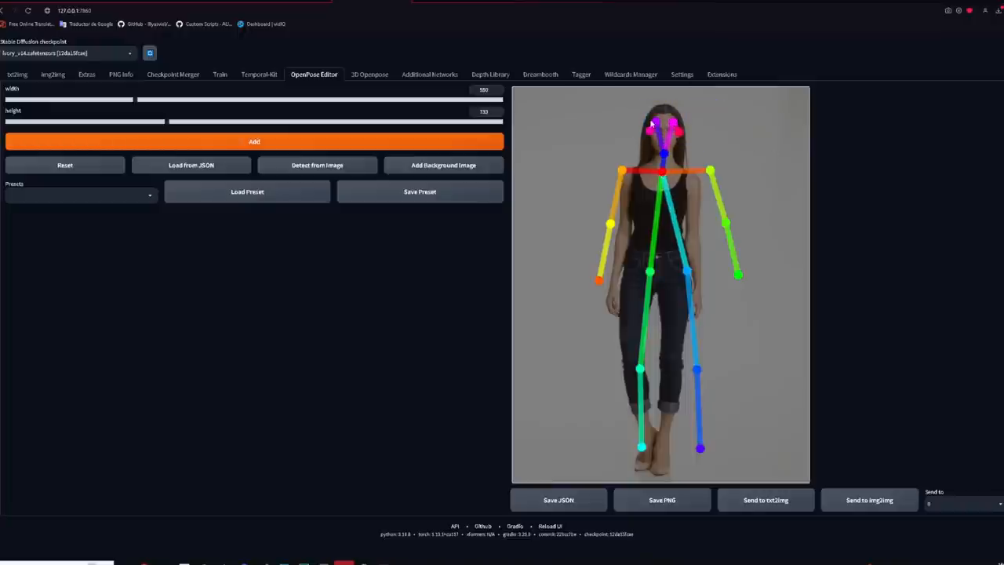
drag(651, 121, 672, 106)
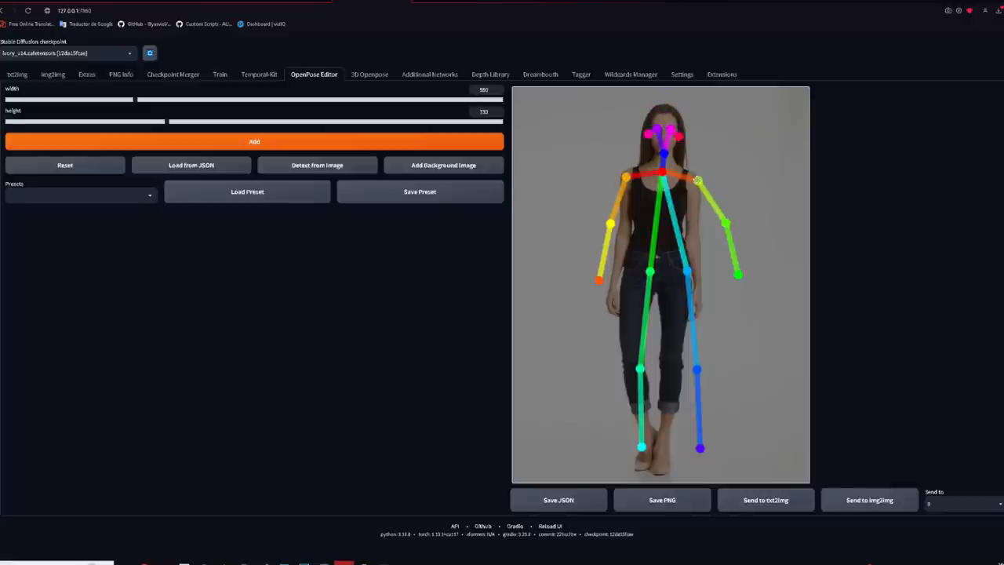
drag(694, 181, 698, 180)
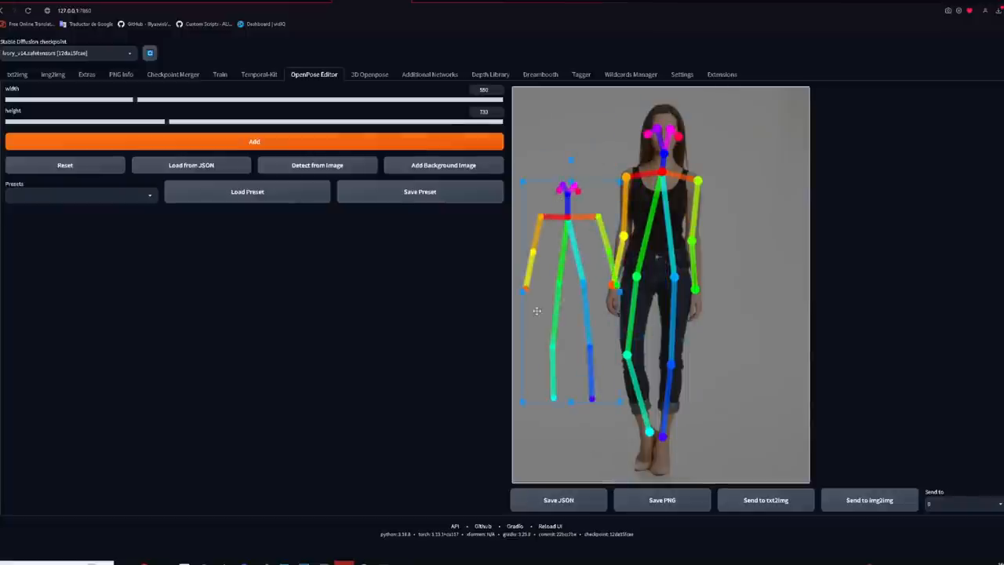
click(661, 499)
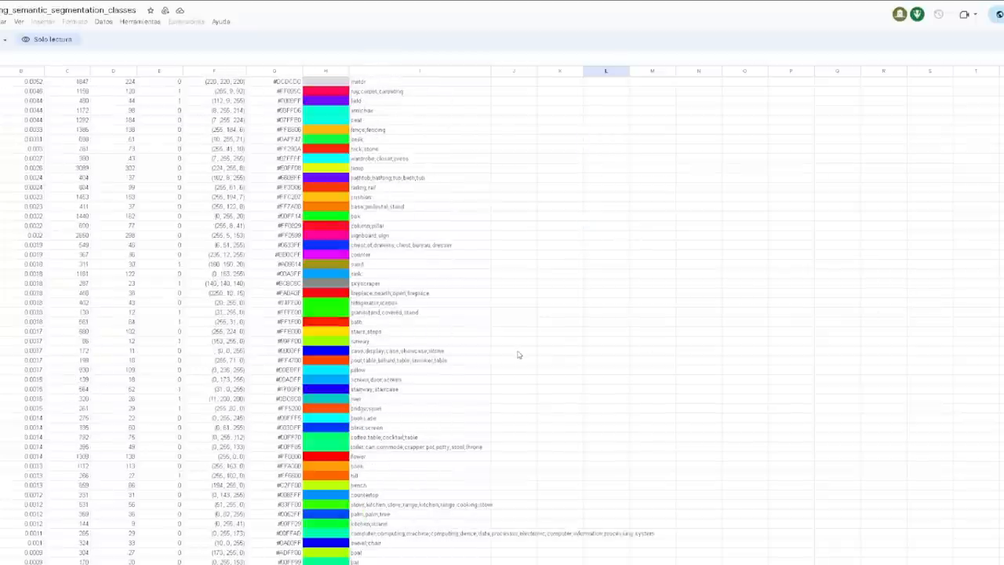
- Scroll through the segmentation class colour table for person, grass and sand
scroll(down, 3)
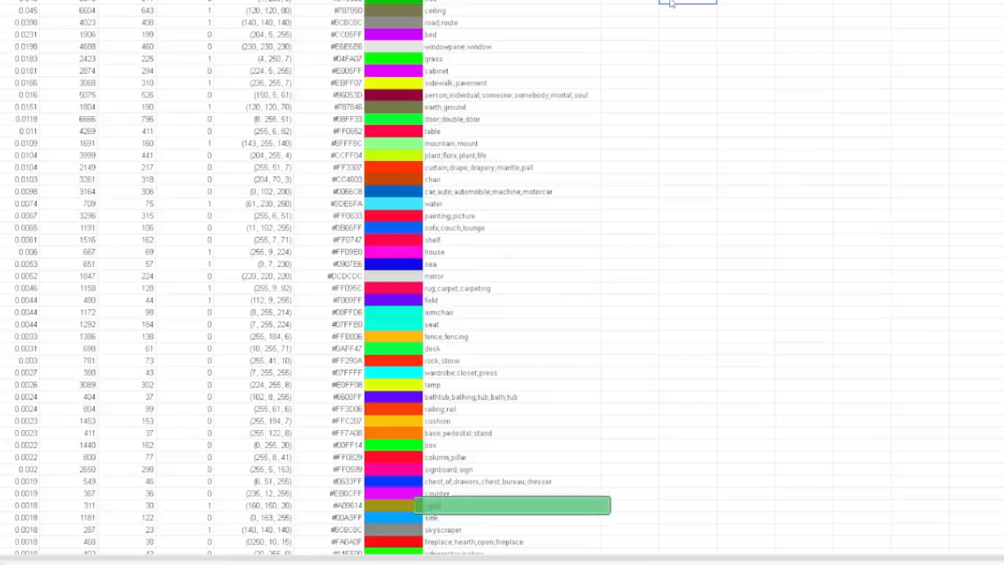
scroll(down, 3)
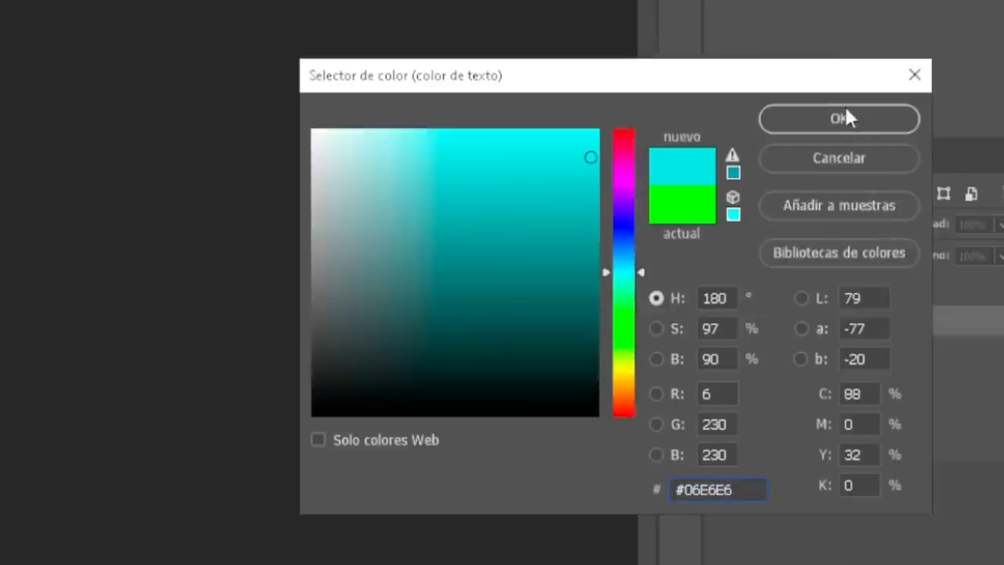
- Confirm cyan #06E6E6 as the new text colour in the Color Picker
click(838, 118)
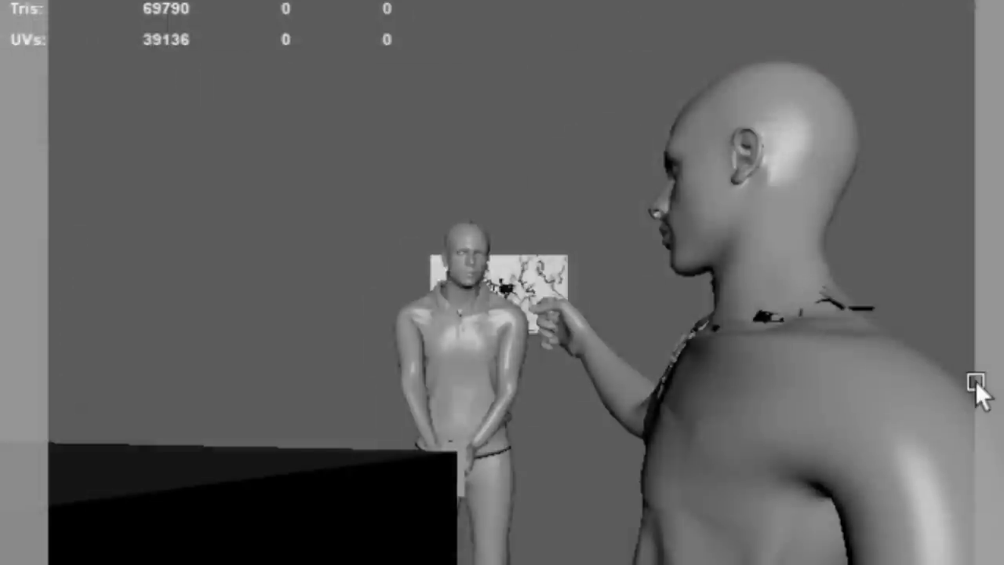
mouse_move(929, 392)
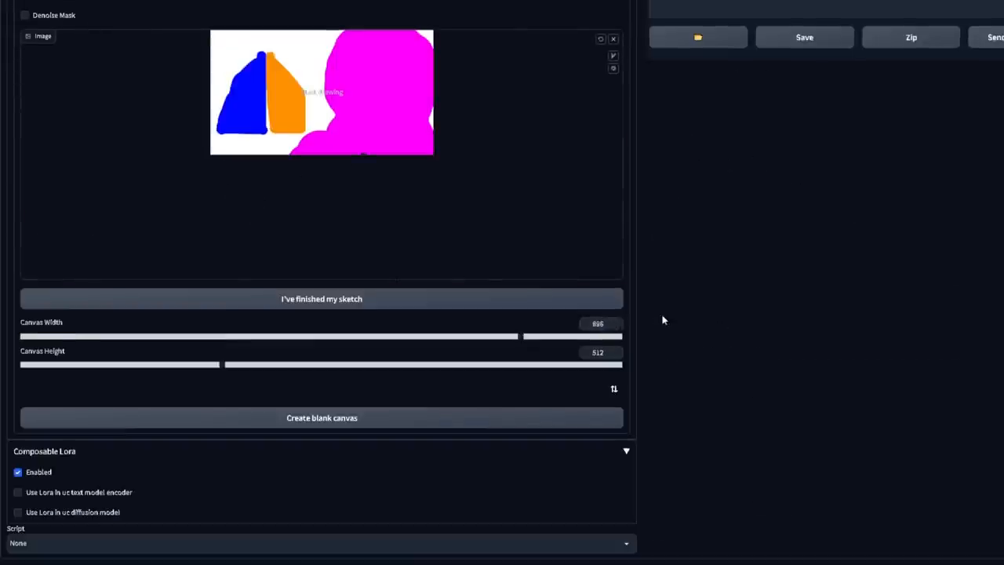
- Finish the sketch so Latent Couple splits it into blue, magenta and orange masks
click(321, 298)
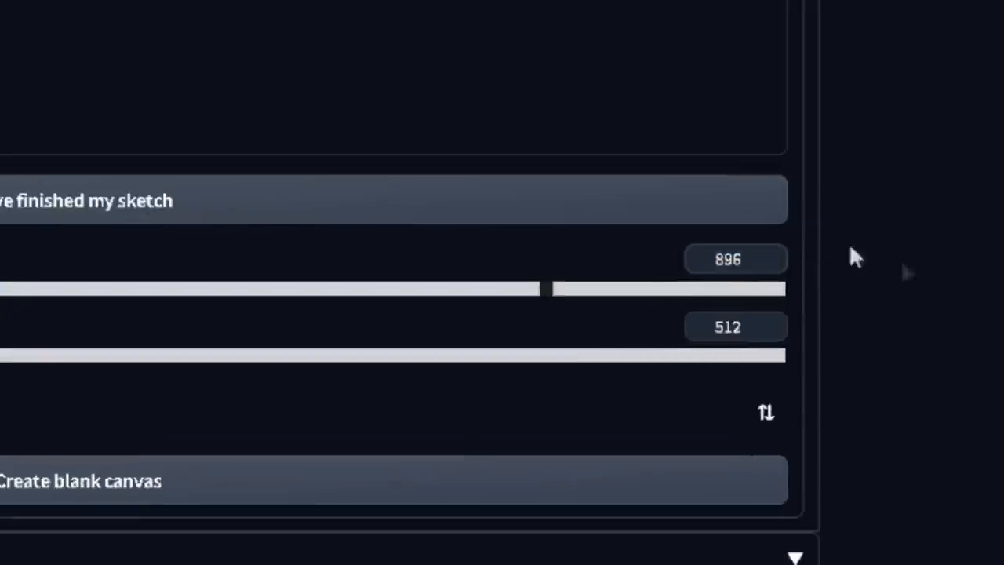
click(392, 200)
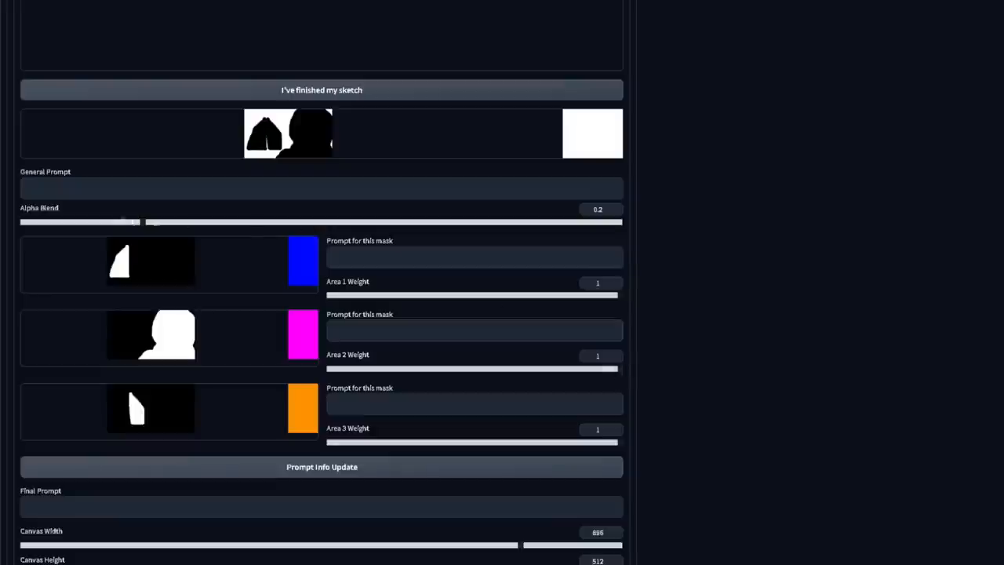
click(188, 188)
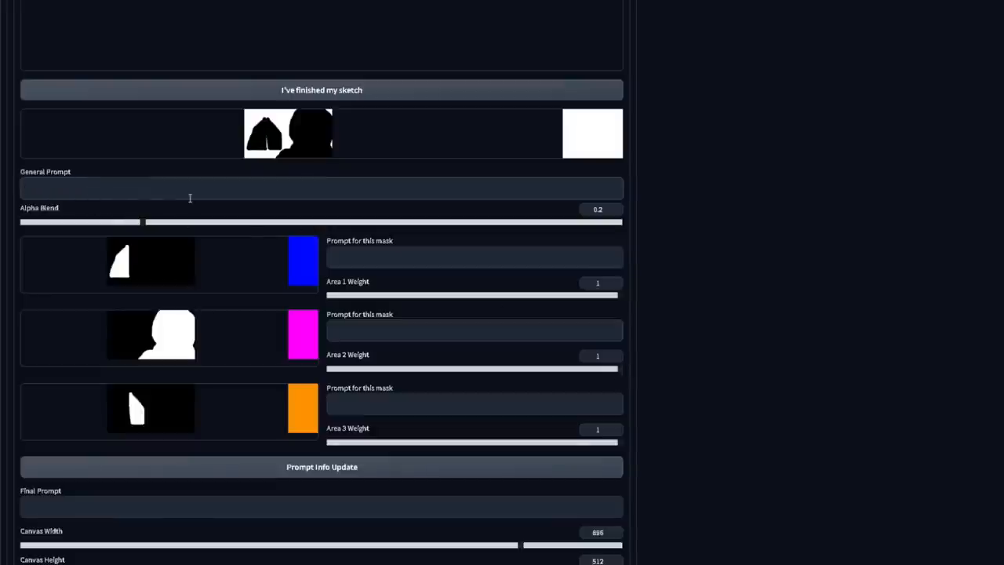
- Enter the general prompt 'anime style illustration, beach, beach umbrella, ocean, clear beautiful day...'
text(anime style illustration, beach, beach umbrella, ocean, clear beautiful day, realistic, detailed, masterpiece)
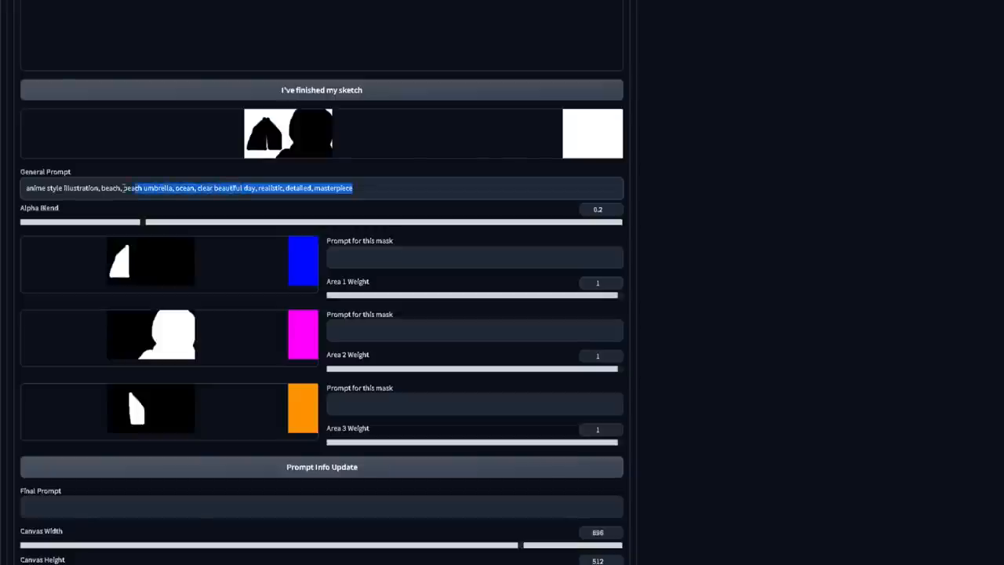
scroll(up, 3)
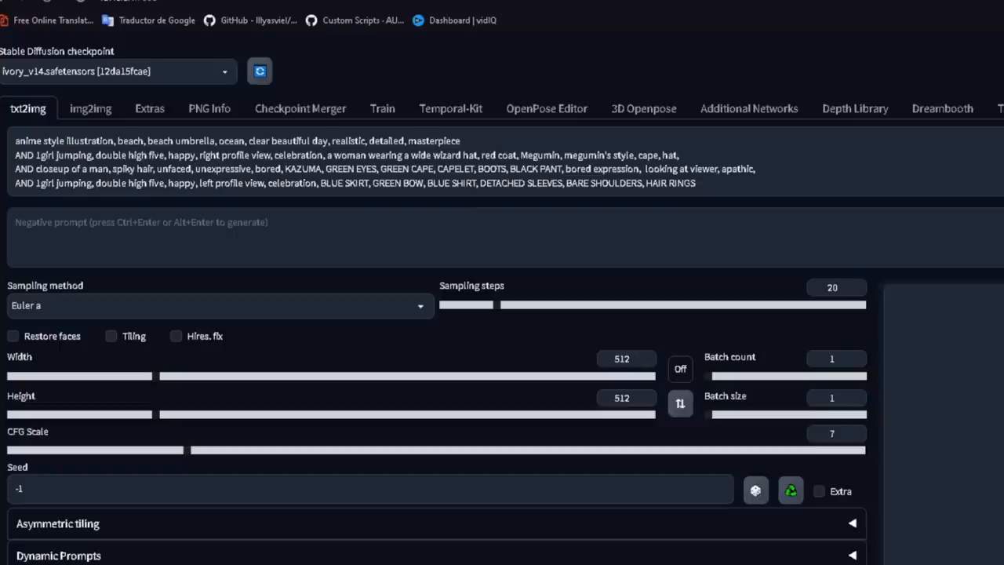
- Set the Scribble sketch unit's Control Weight down to 0.3
scroll(down, 3)
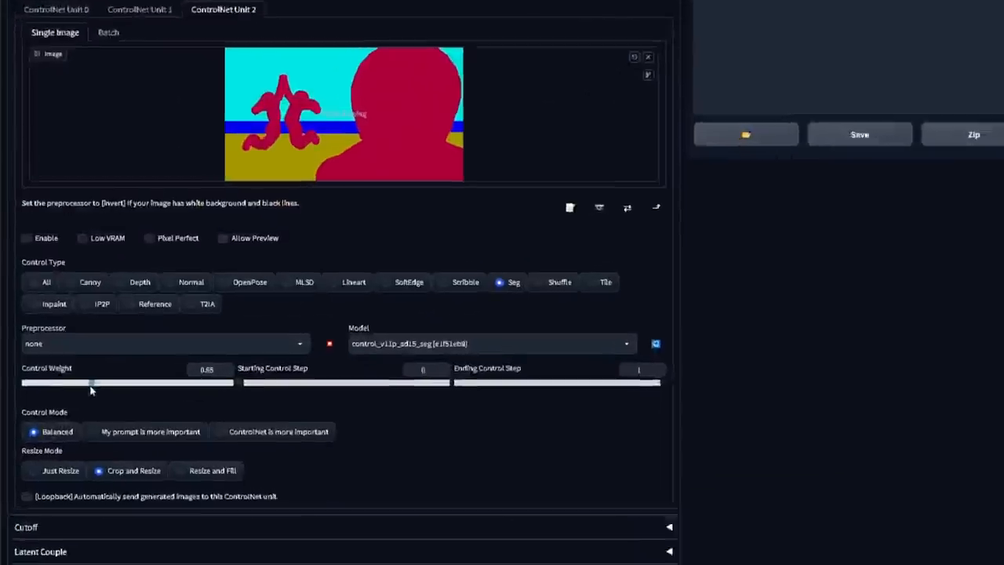
click(249, 281)
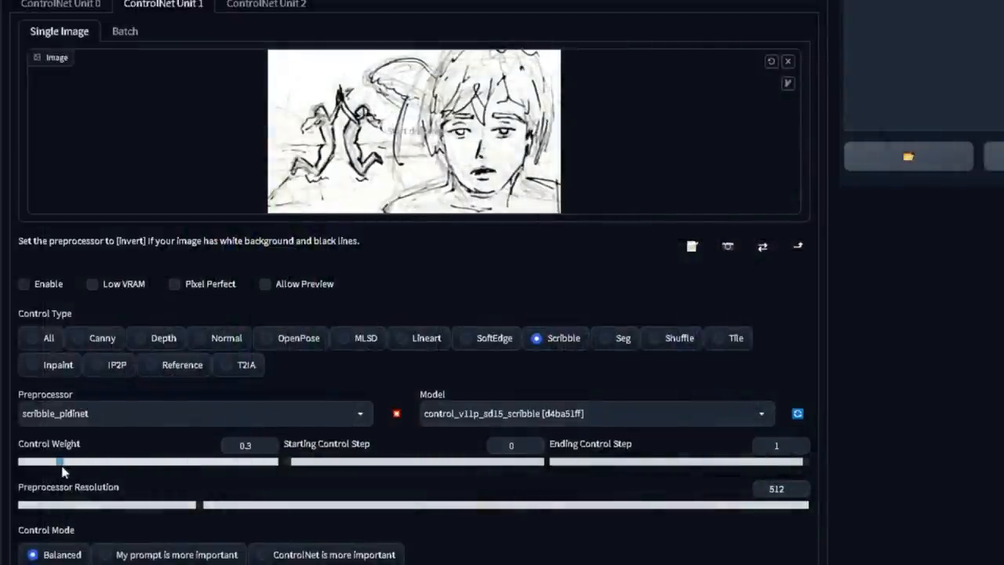
drag(800, 461, 710, 461)
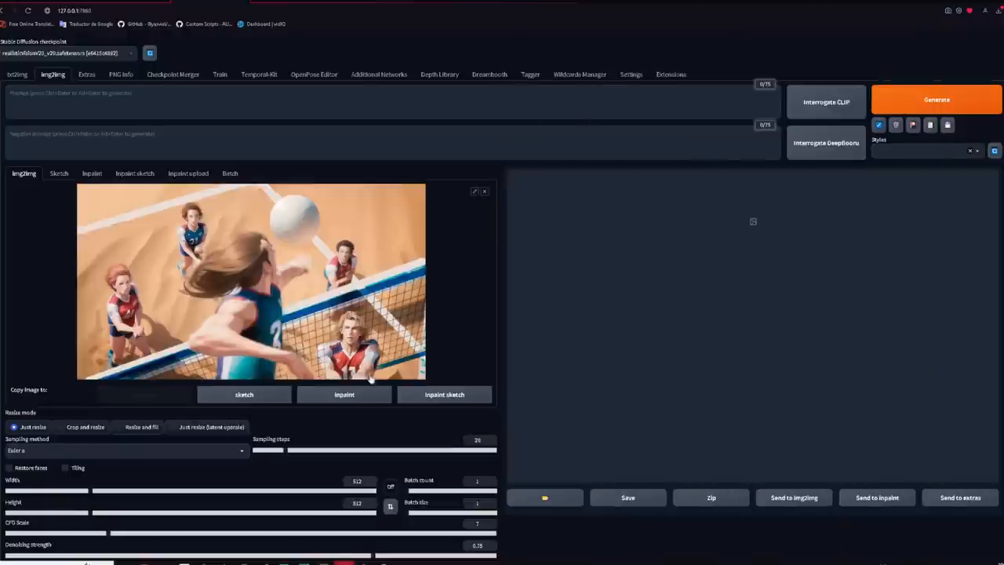
- Generate the overhead volleyball scene and view the result in the output gallery
scroll(down, 3)
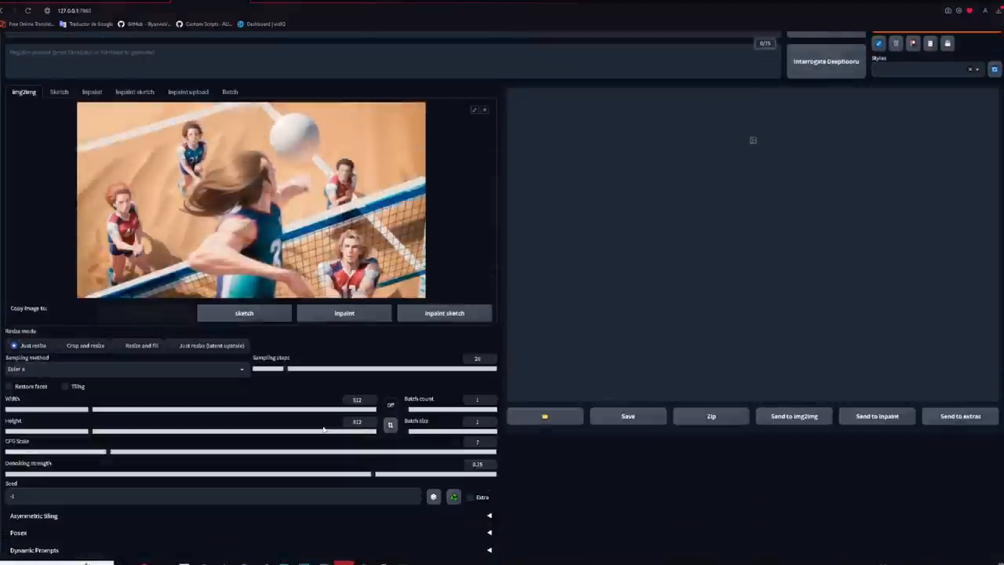
scroll(down, 3)
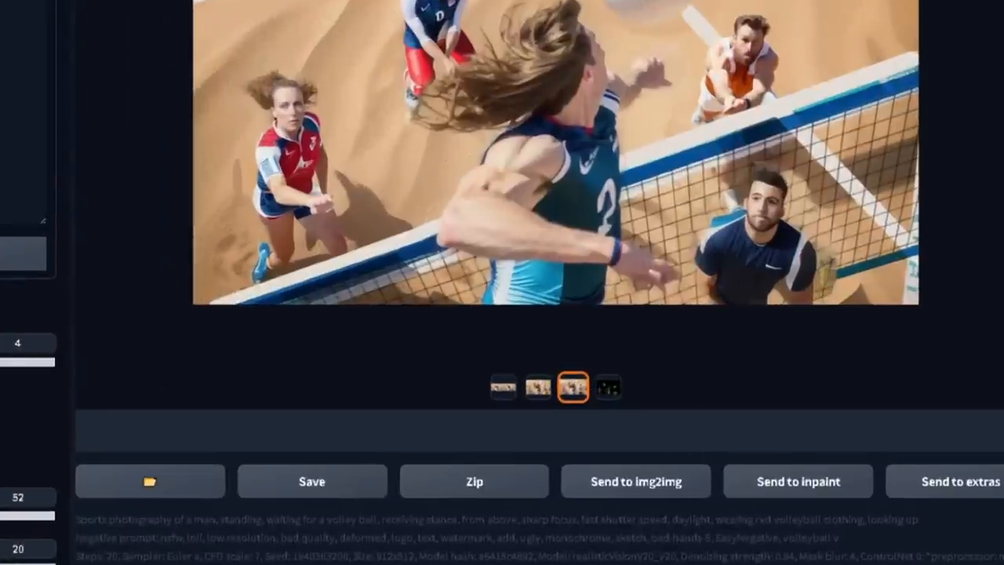
click(796, 481)
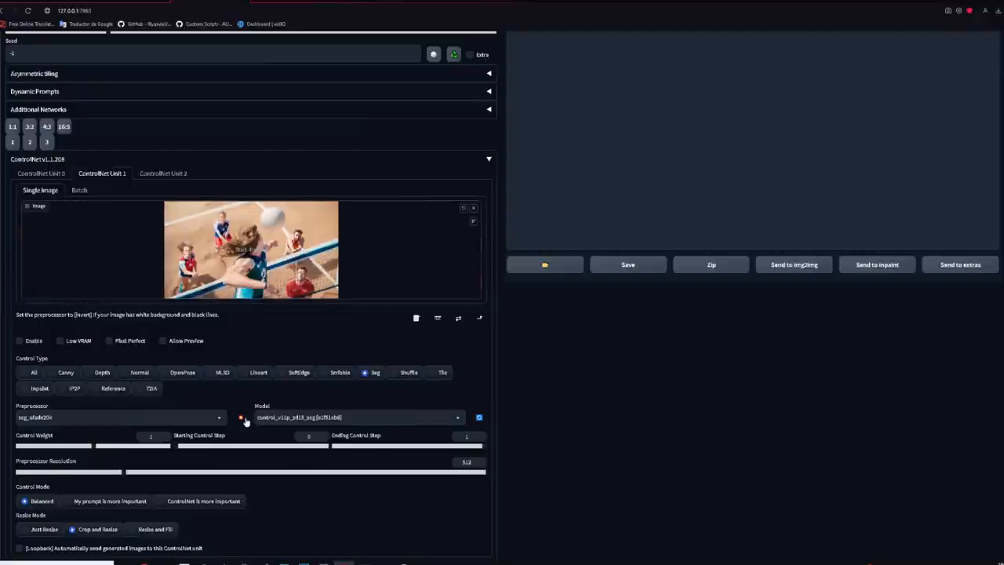
- Preview the segmentation preprocessor result of the scene and download the colour map as an image
click(163, 340)
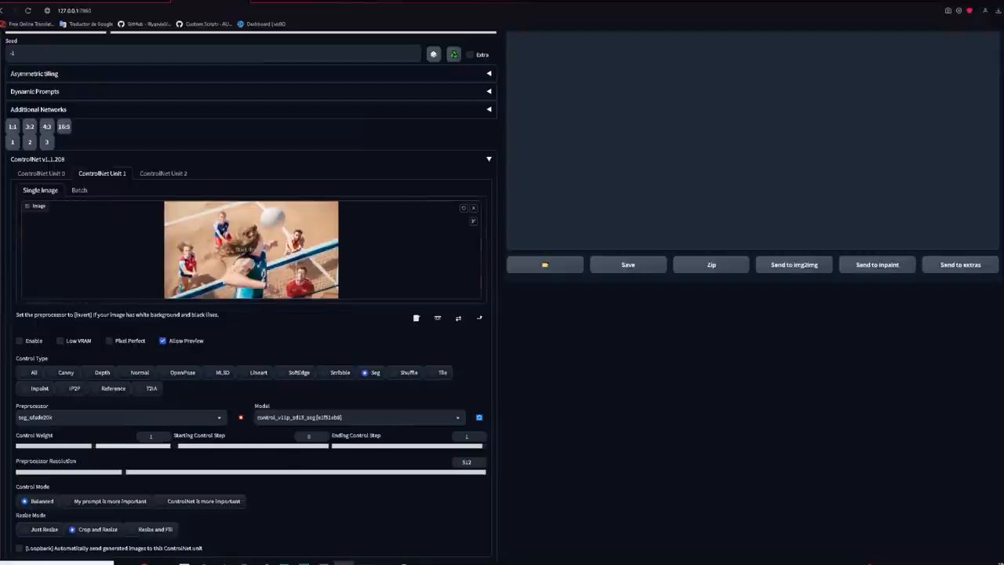
click(478, 417)
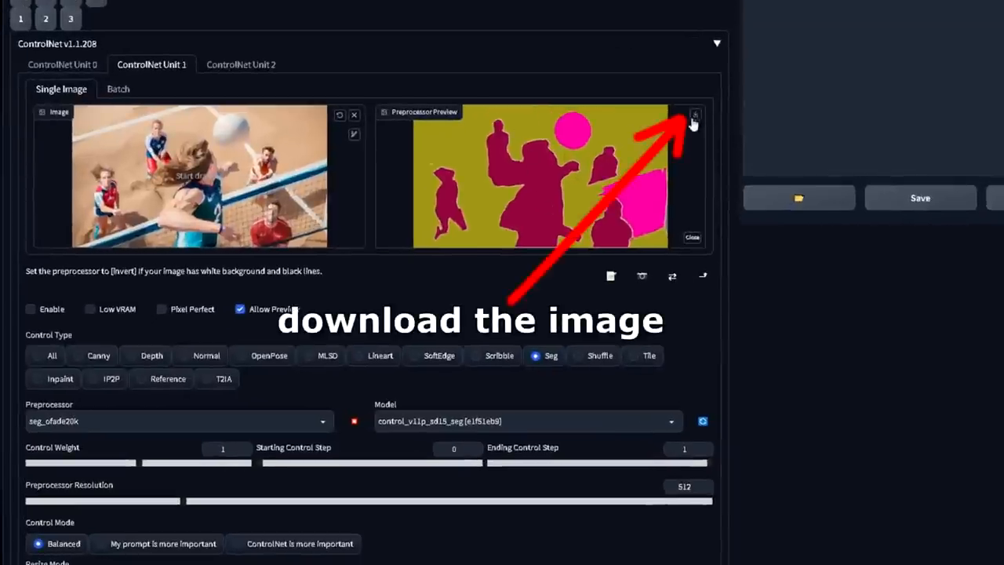
click(693, 115)
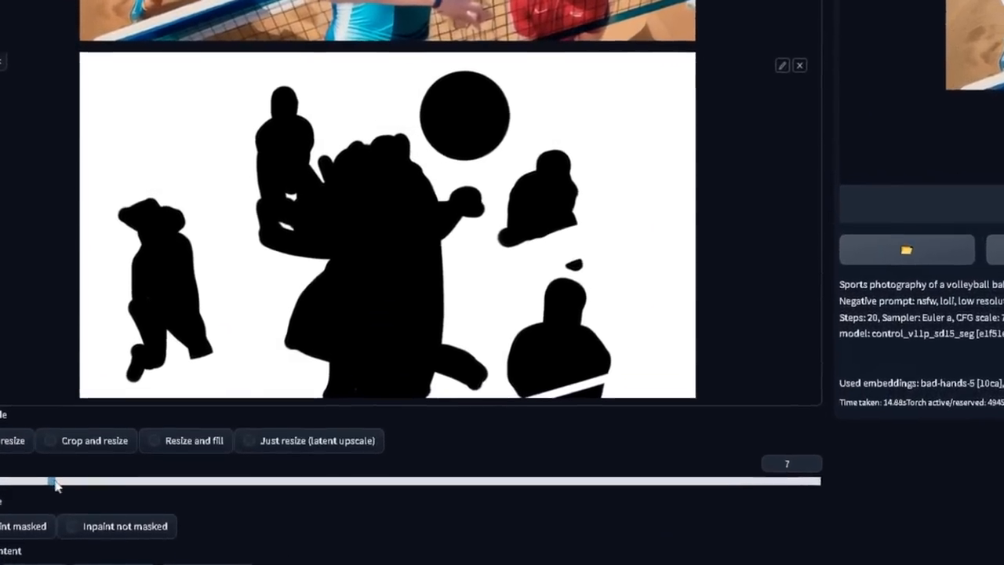
scroll(up, 3)
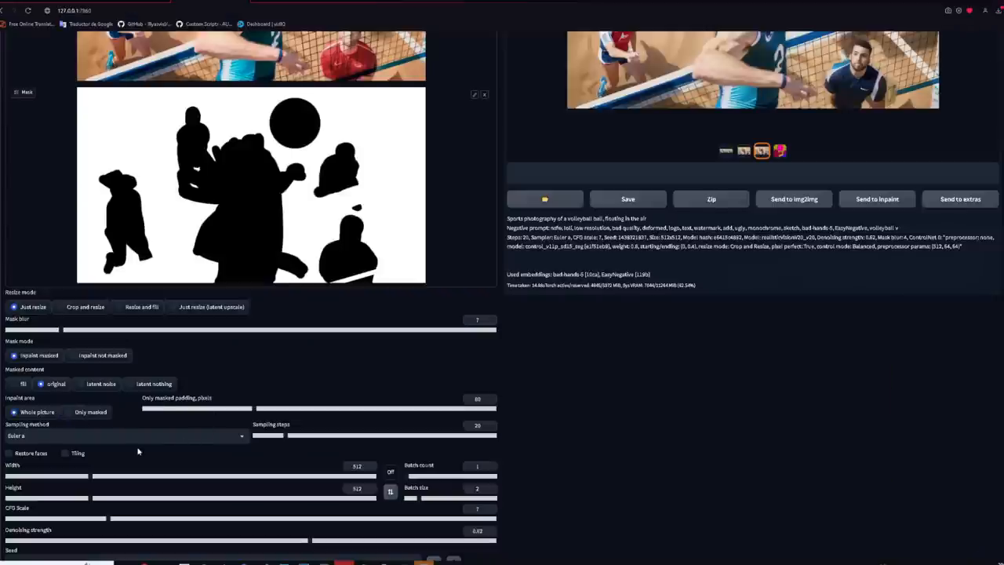
scroll(down, 3)
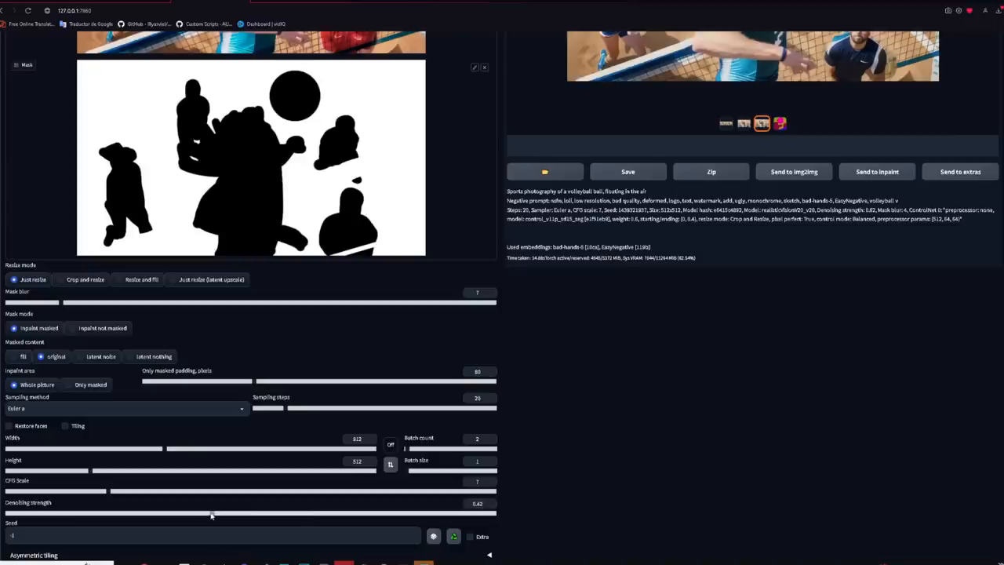
scroll(down, 3)
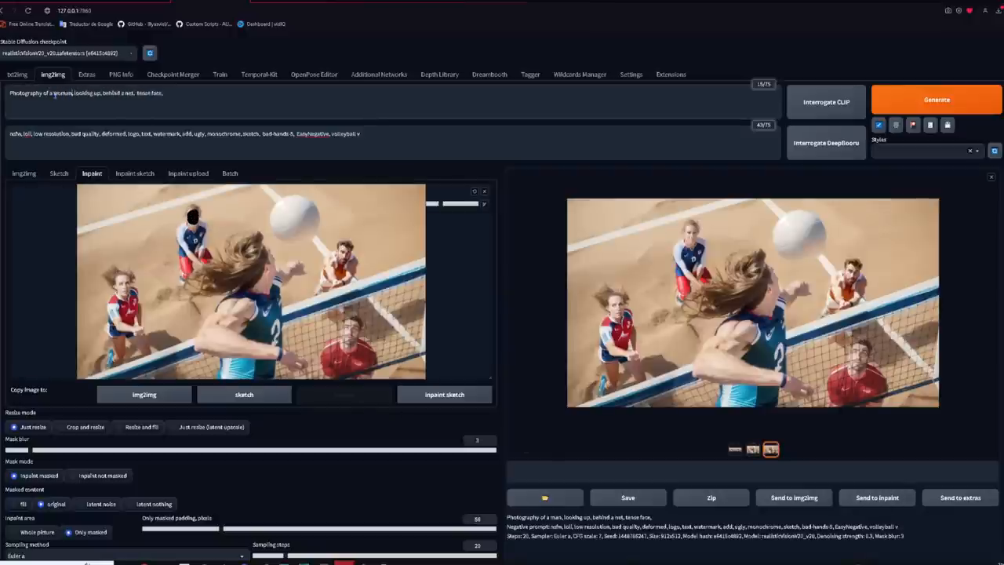
- Set the Only masked padding slider to 48 pixels for the face inpaint
scroll(down, 3)
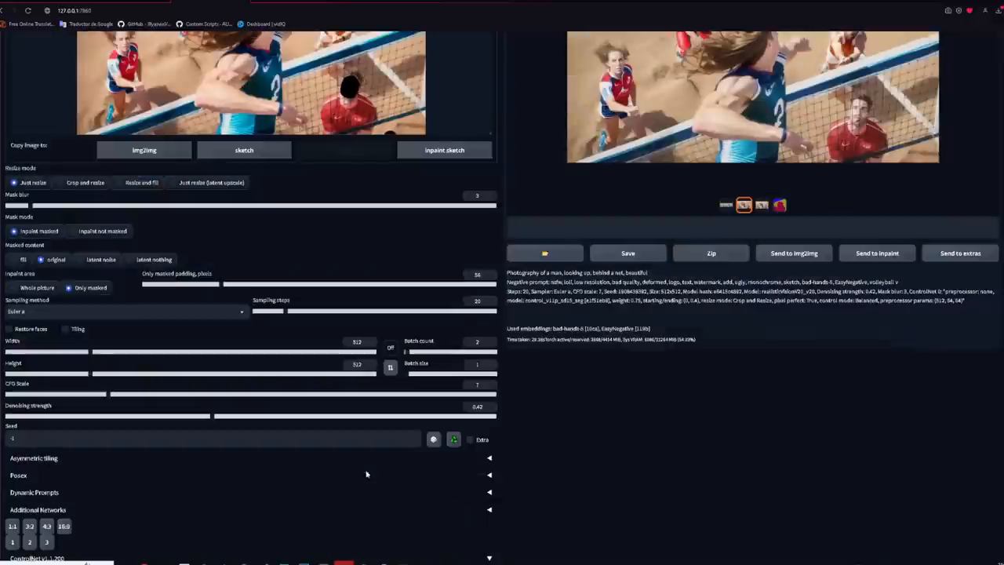
mouse_move(371, 330)
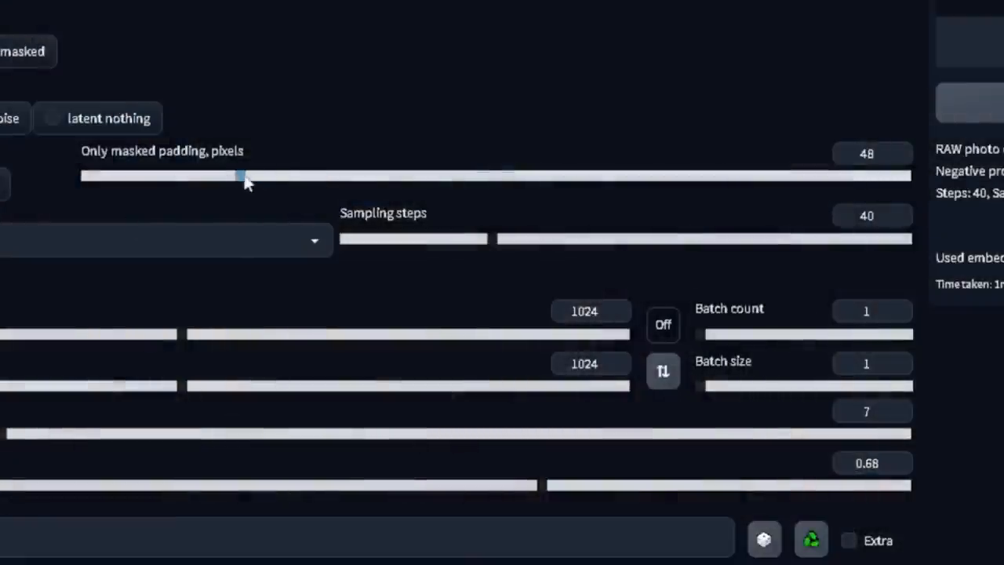
drag(239, 175, 310, 175)
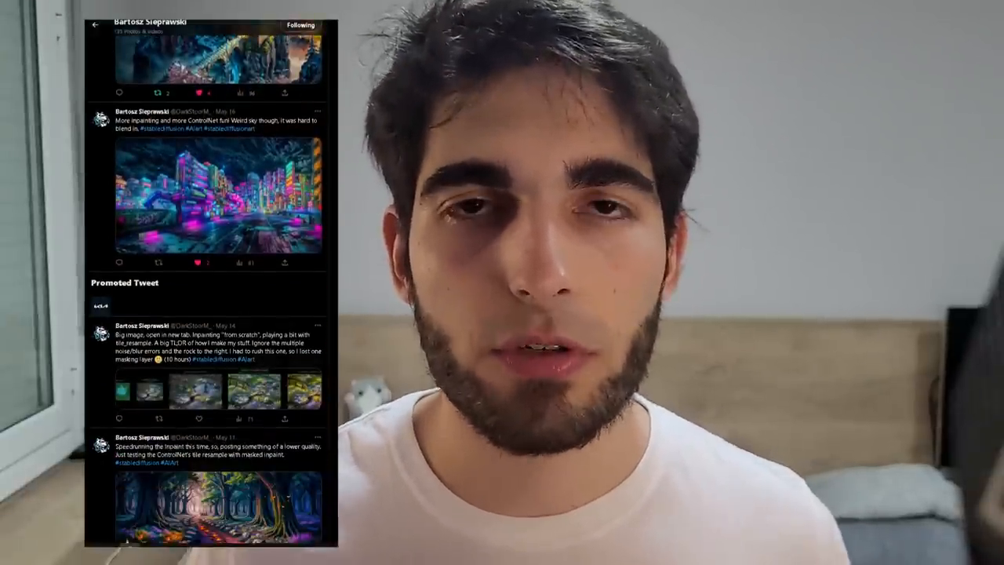
scroll(down, 3)
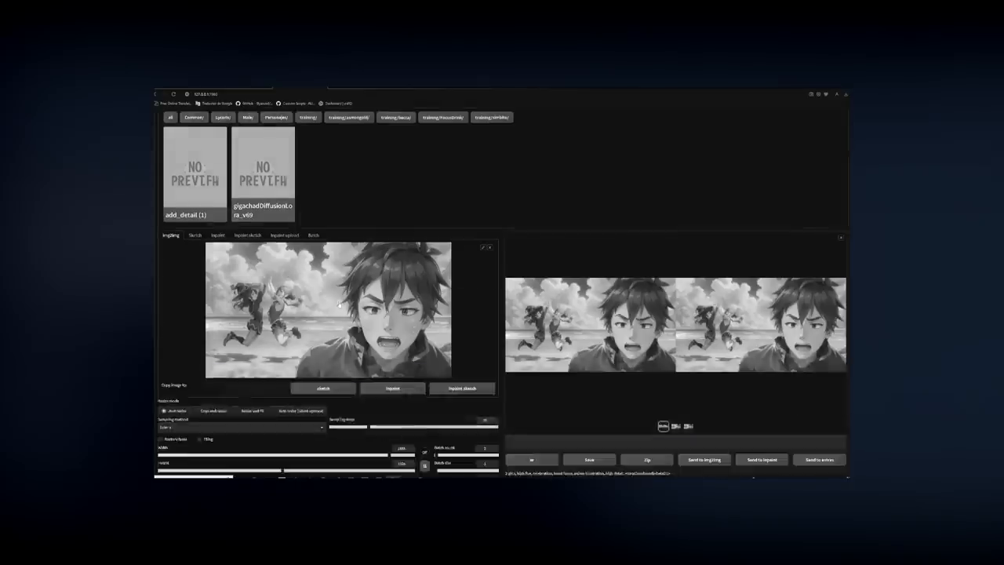
- Insert the add_detail (1) LoRA card into the prompt
scroll(down, 3)
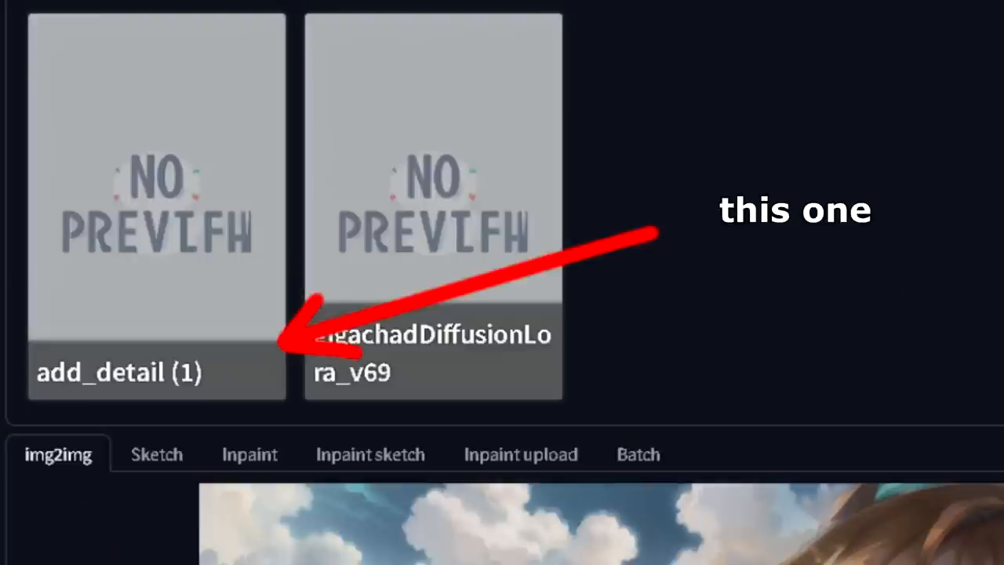
click(431, 203)
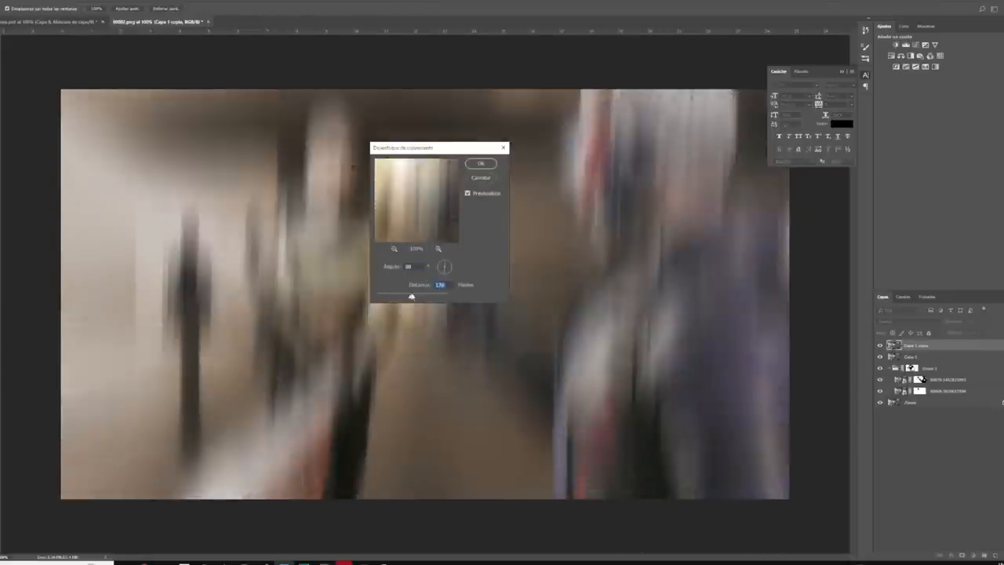
- Confirm the Motion Blur filter on the copied layer
click(480, 164)
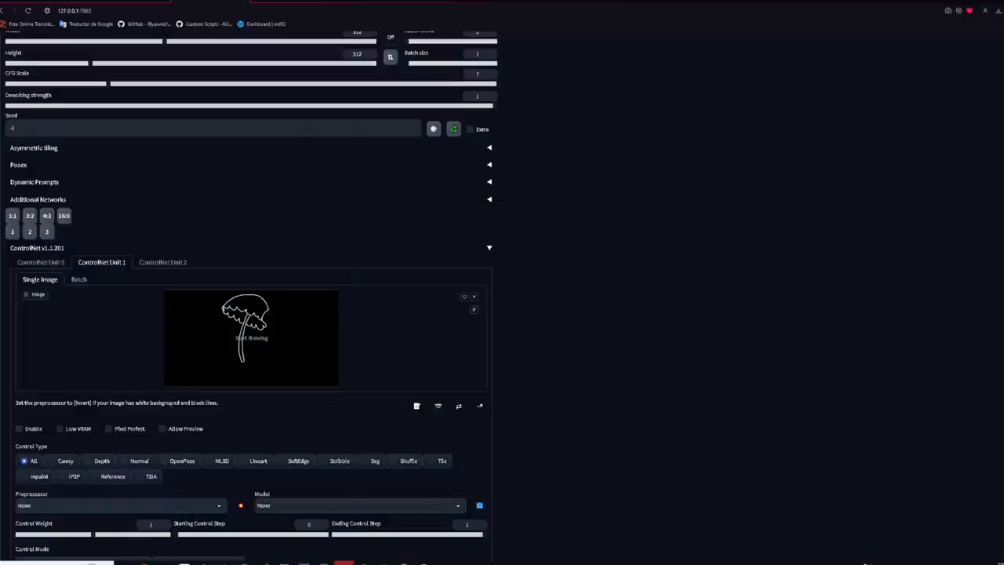
- Scroll down to the ControlNet Unit 1 holding the line sketch
scroll(down, 3)
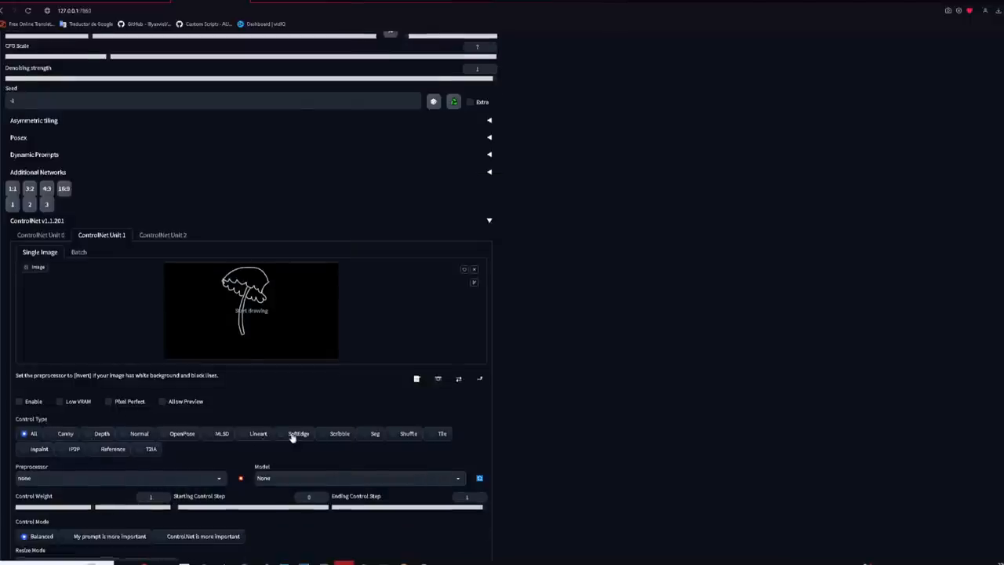